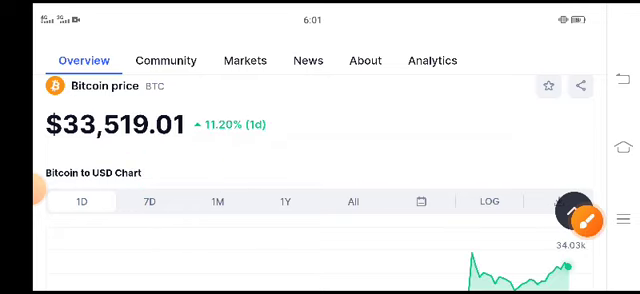
Step: Scroll past the price chart to the Bitcoin statistics: market cap, 24h volume, circulating supply
scroll(down, 3)
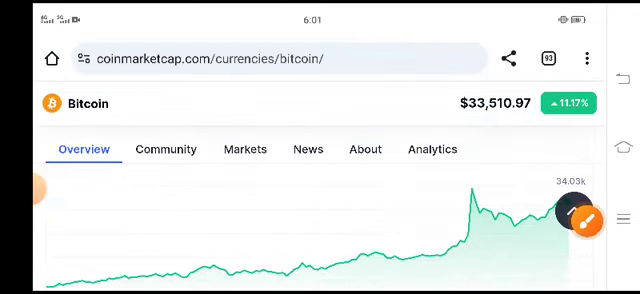
scroll(down, 3)
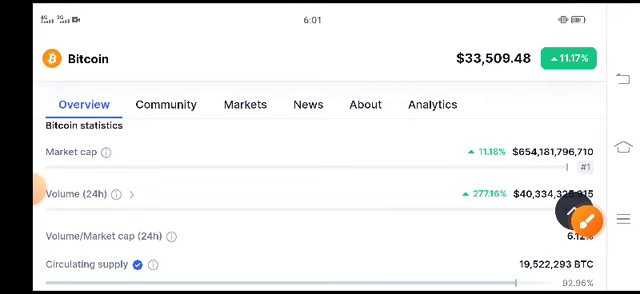
Step: Reveal total supply and begin a red arrow annotation at the 277.16% 24h volume change
scroll(down, 3)
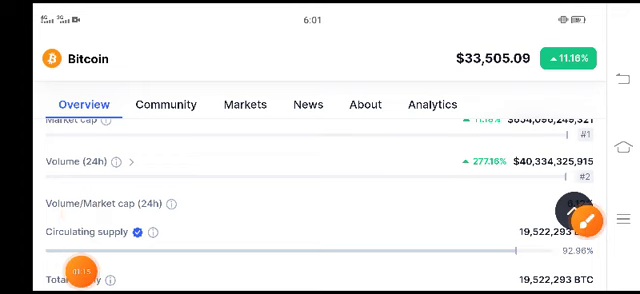
click(577, 209)
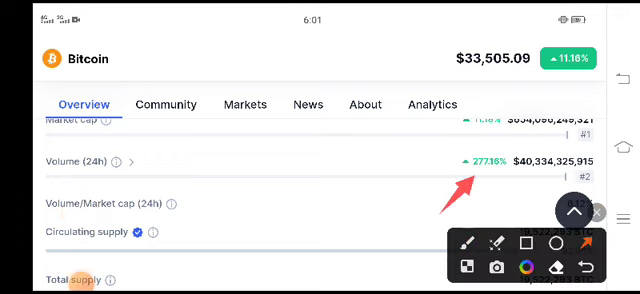